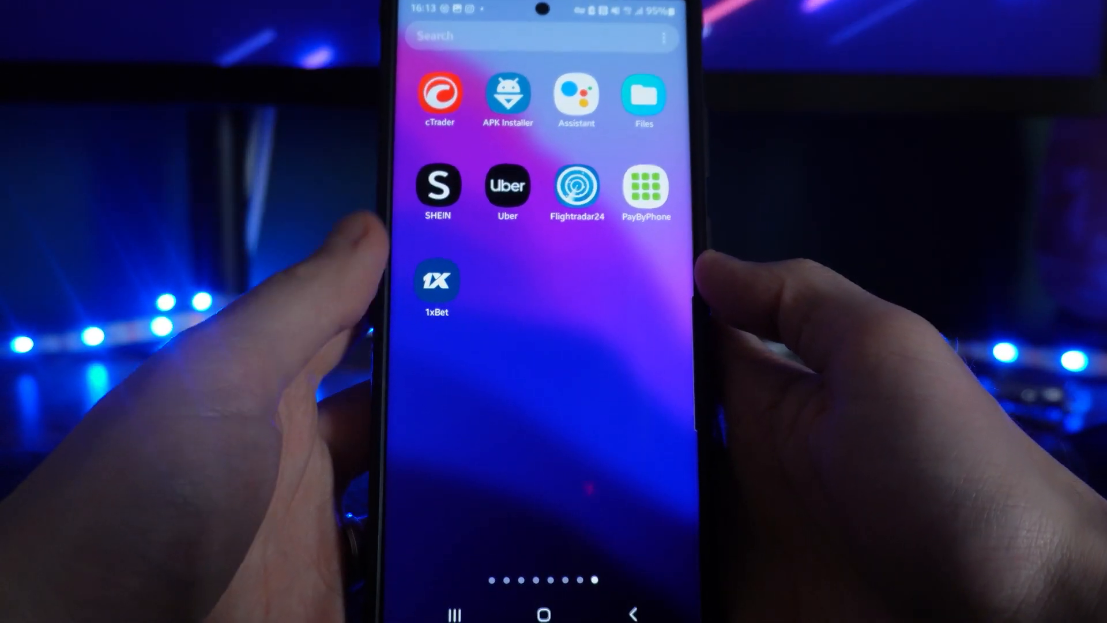
Launch 1xBet and go from Menu to the Customer support page with Chat and Contacts
click(437, 280)
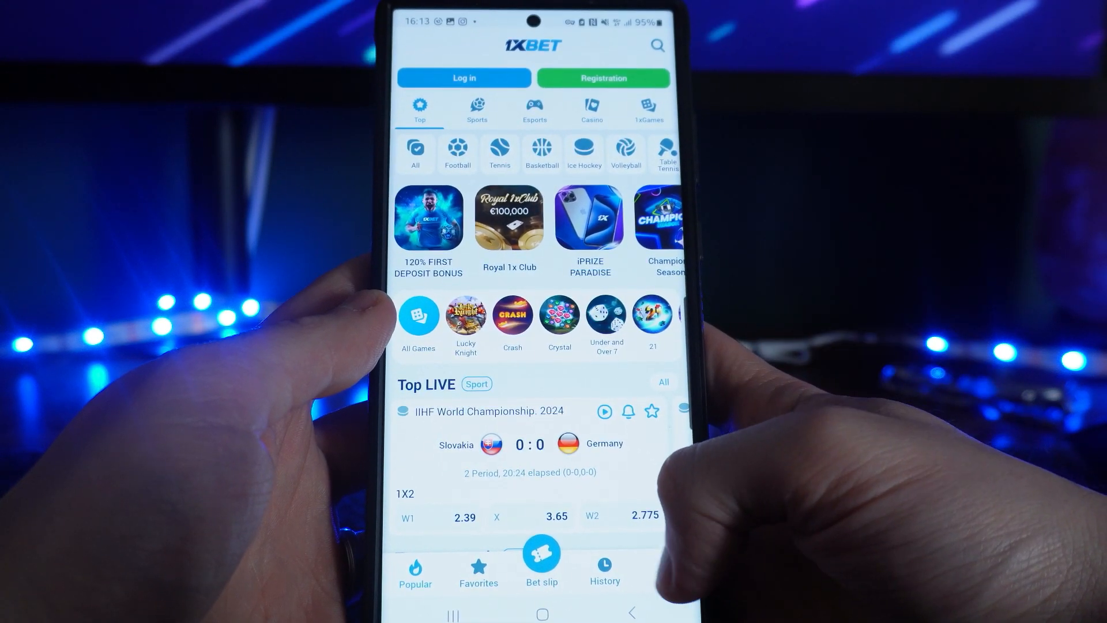
click(666, 570)
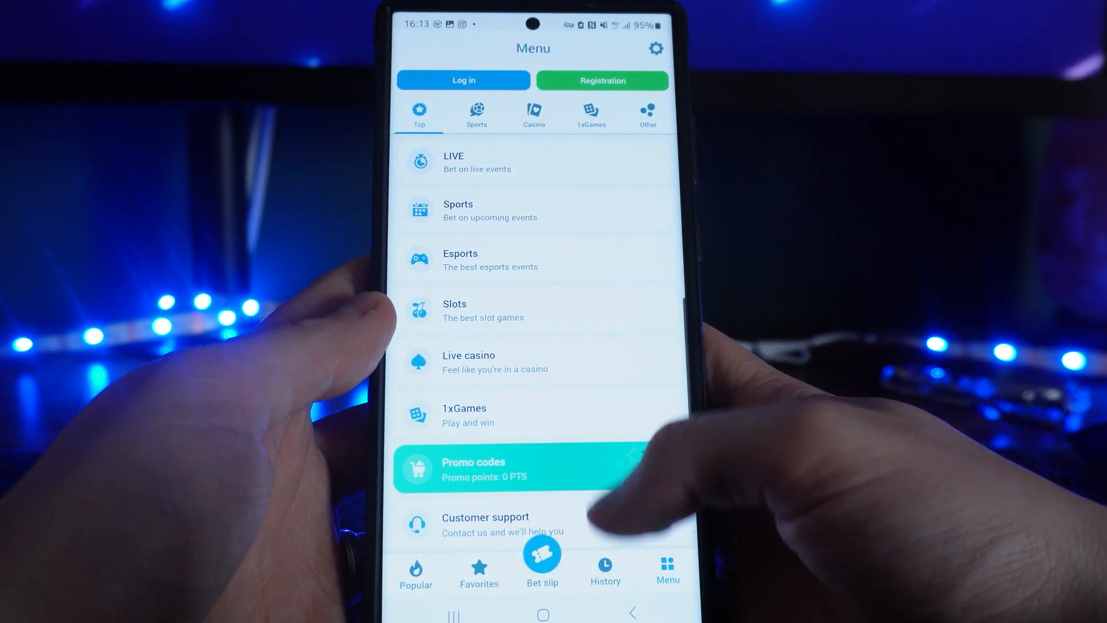
scroll(up, 3)
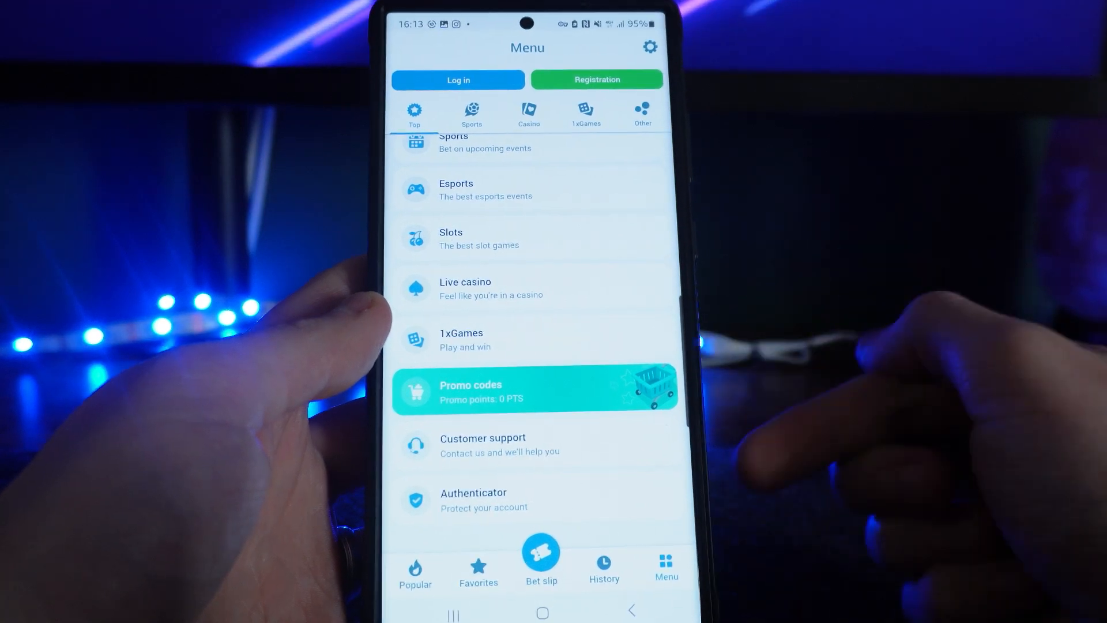
click(482, 445)
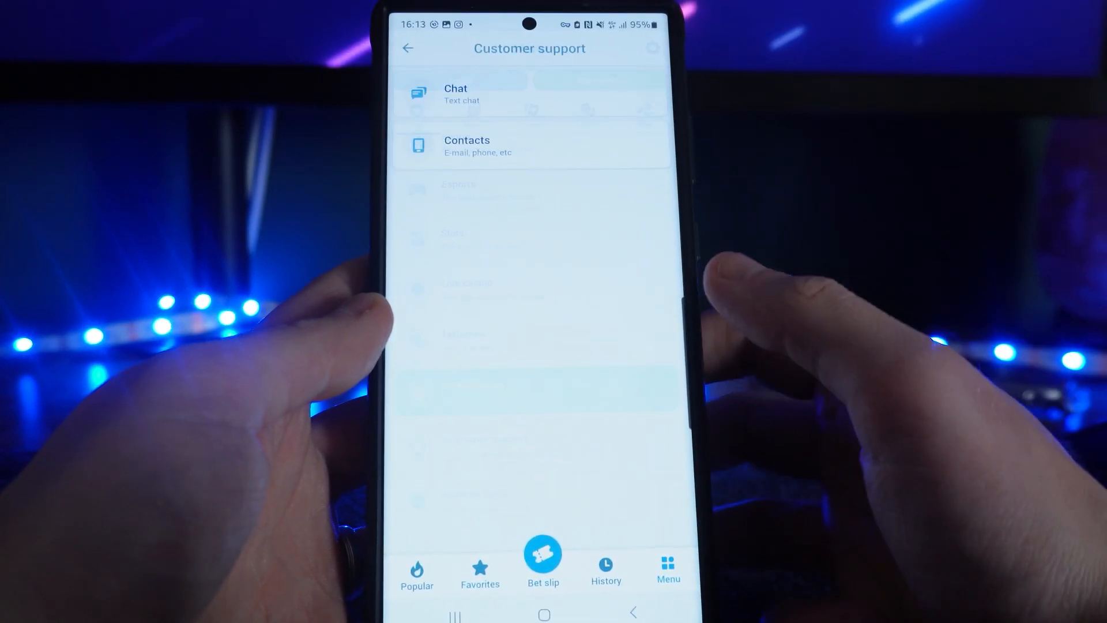